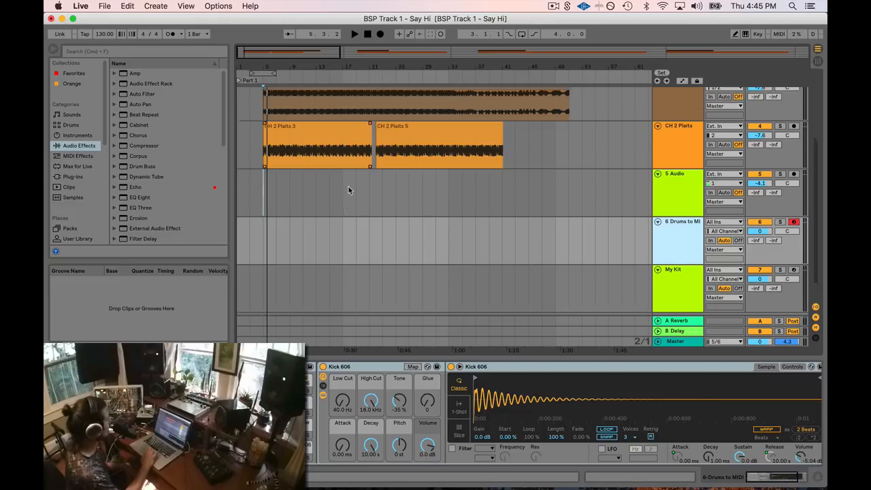
Select the existing Audio 1 recording and play the arrangement once, then stop
{"action": "scroll", "scroll_direction": "up", "scroll_amount": 3}
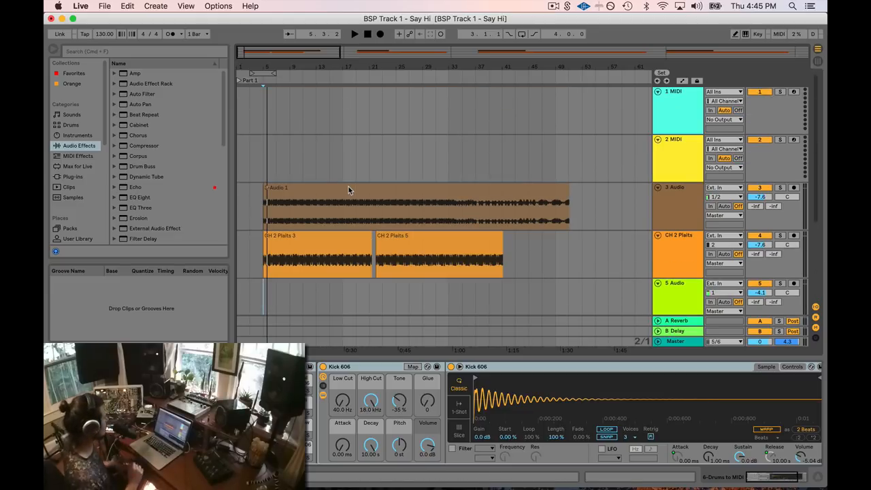
{"action": "left_click", "coordinate": [405, 198]}
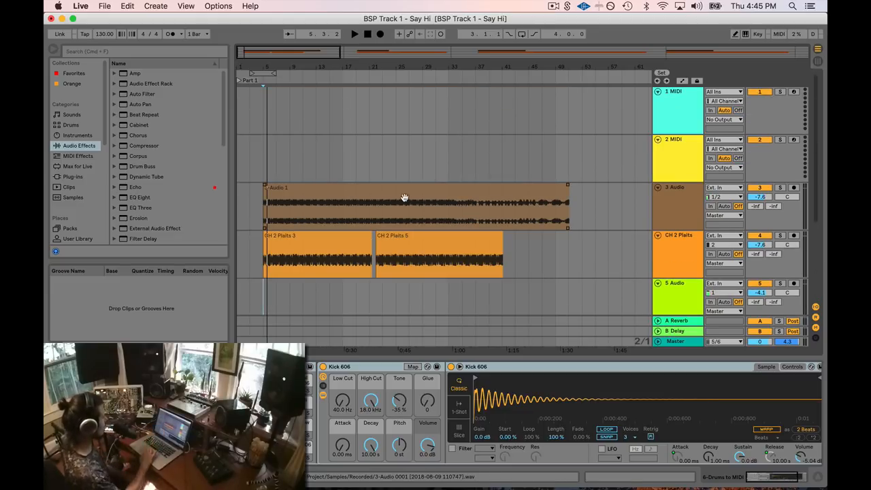
{"action": "scroll", "scroll_direction": "right", "scroll_amount": 3}
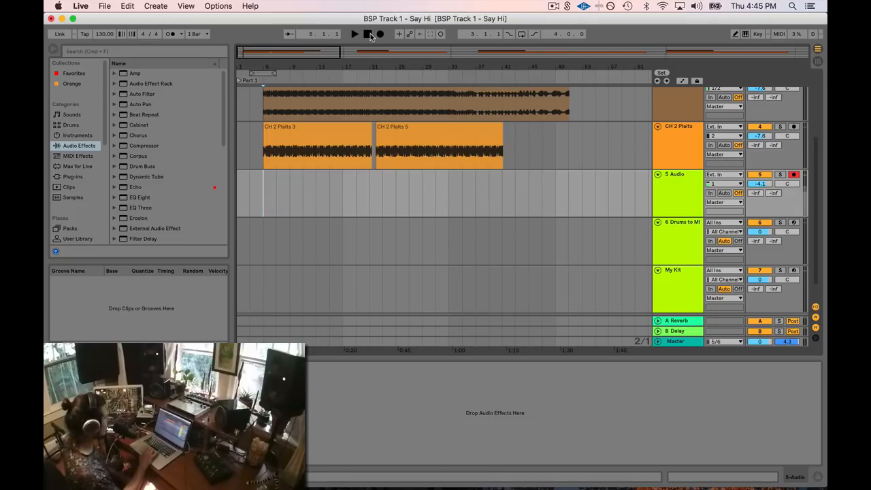
{"action": "left_click", "coordinate": [354, 34]}
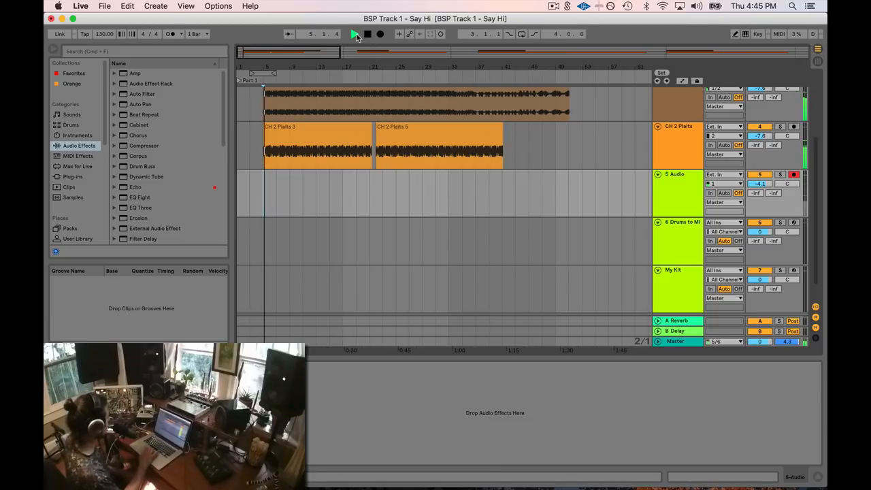
{"action": "left_click", "coordinate": [354, 34]}
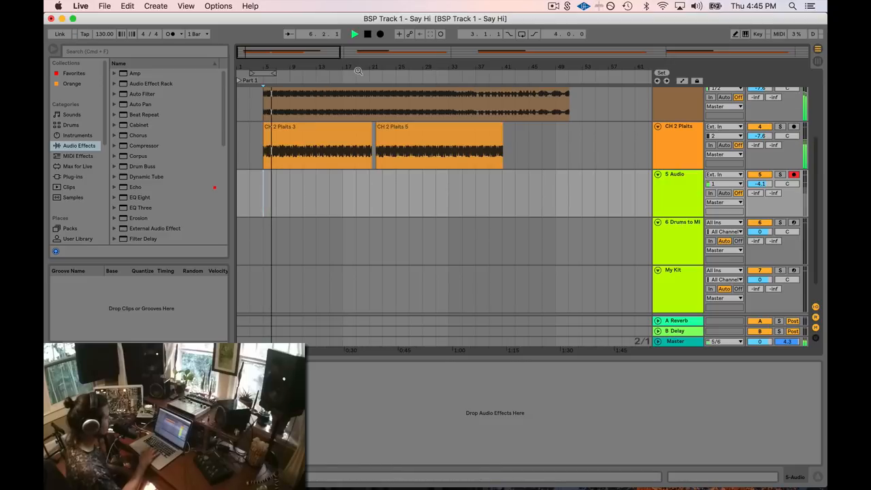
{"action": "left_click", "coordinate": [368, 34]}
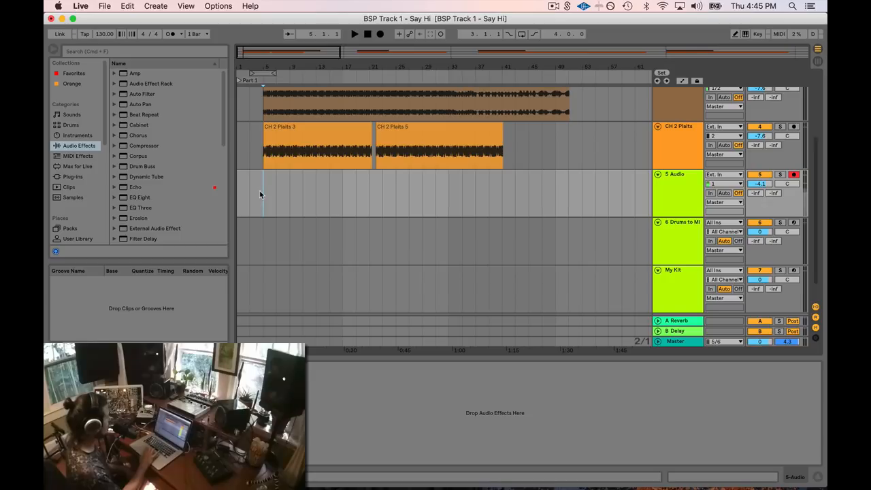
Capture a beatbox take as a new Audio 7 clip on 5 Audio and stop recording
{"action": "left_click", "coordinate": [354, 34]}
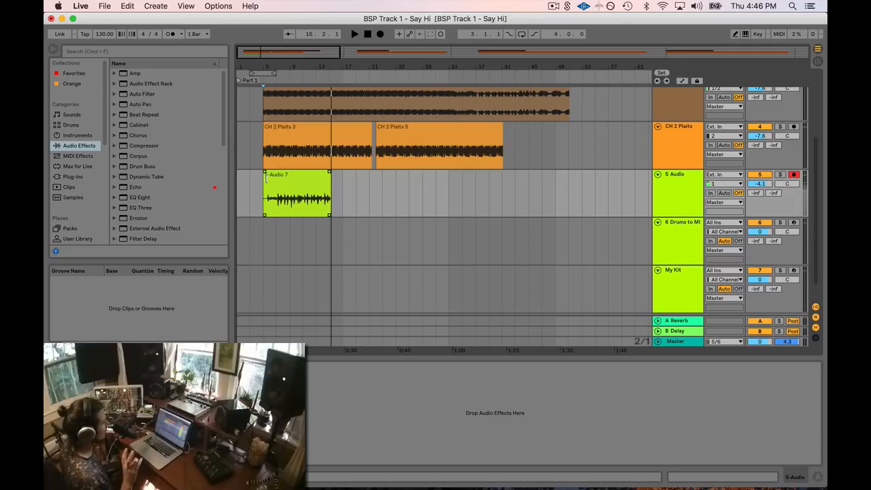
{"action": "left_click", "coordinate": [297, 193]}
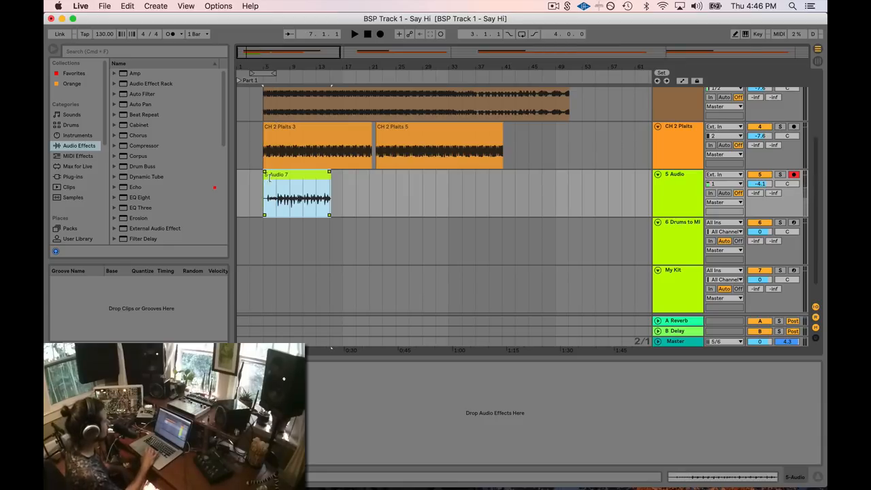
Open the Audio 7 beatbox clip in Clip View and audition its waveform
{"action": "double_click", "coordinate": [296, 193]}
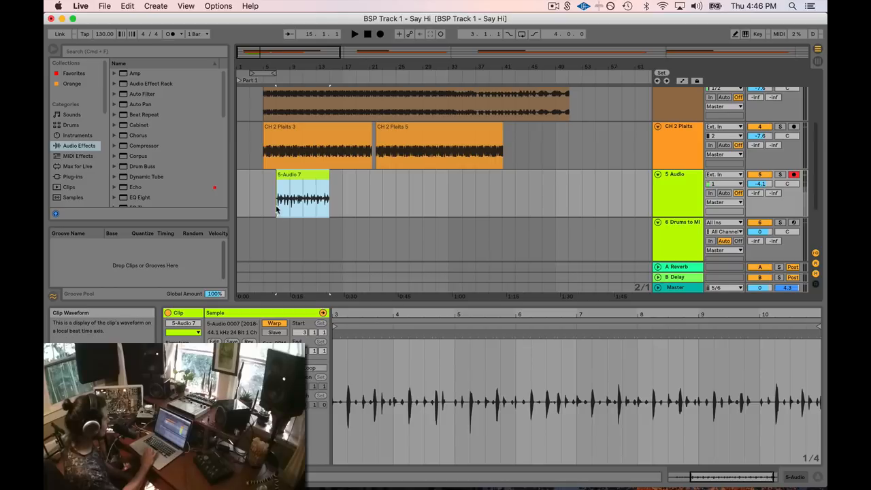
{"action": "left_click", "coordinate": [354, 33]}
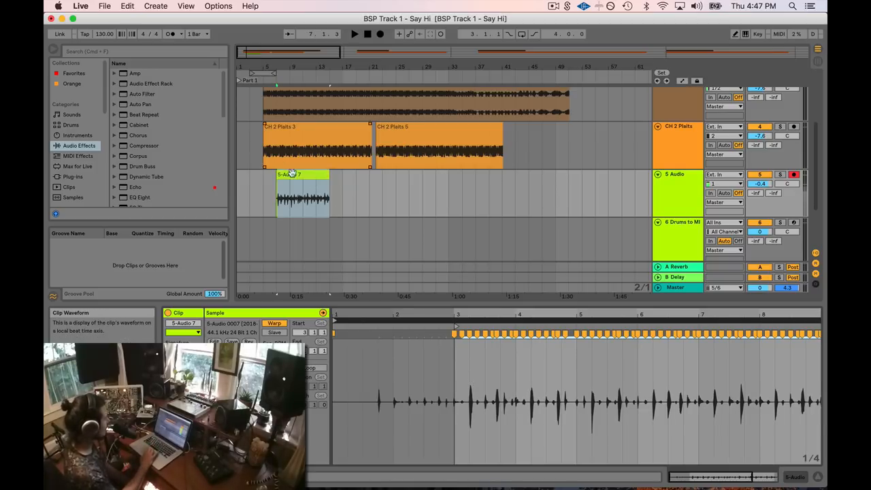
{"action": "left_click", "coordinate": [302, 194]}
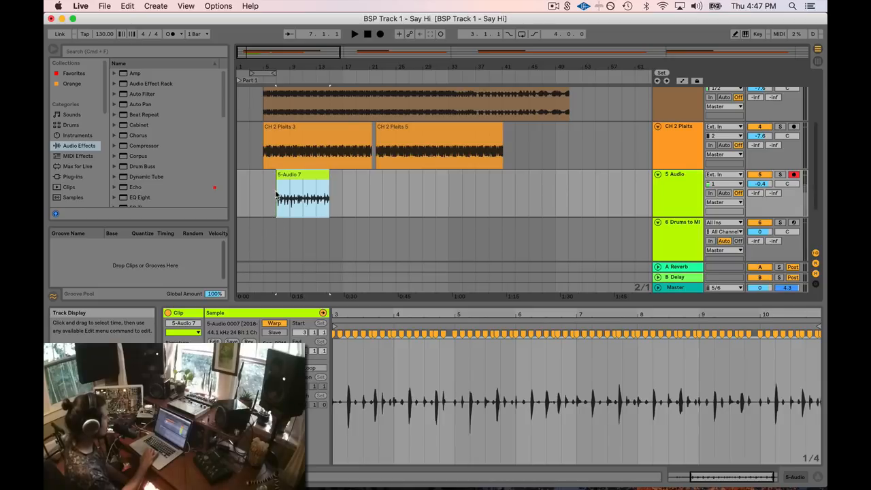
{"action": "left_click", "coordinate": [354, 34]}
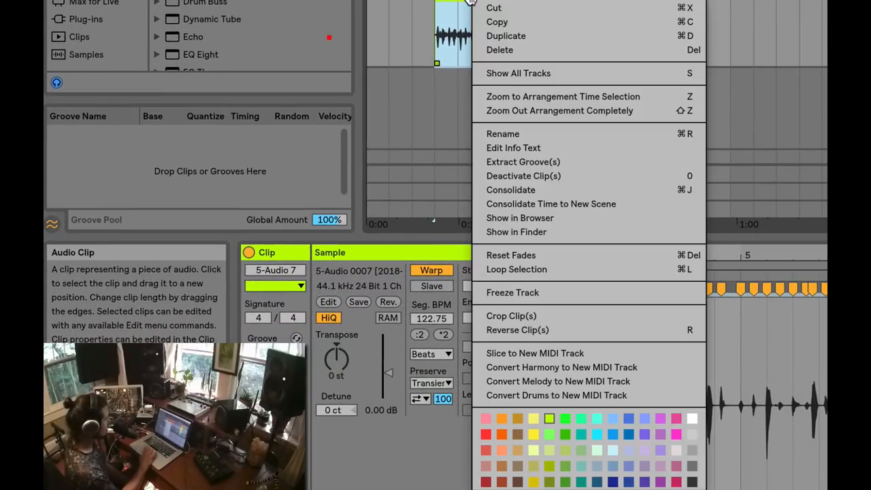
{"action": "mouse_move", "coordinate": [520, 218]}
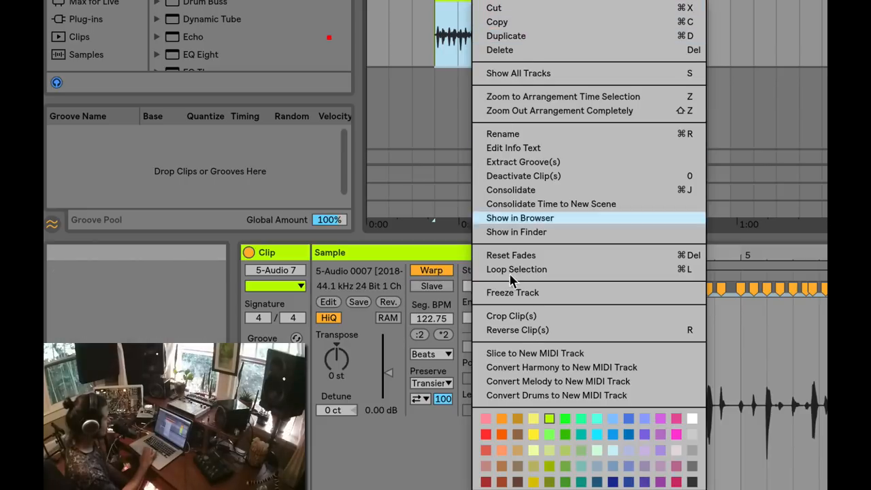
{"action": "mouse_move", "coordinate": [520, 395]}
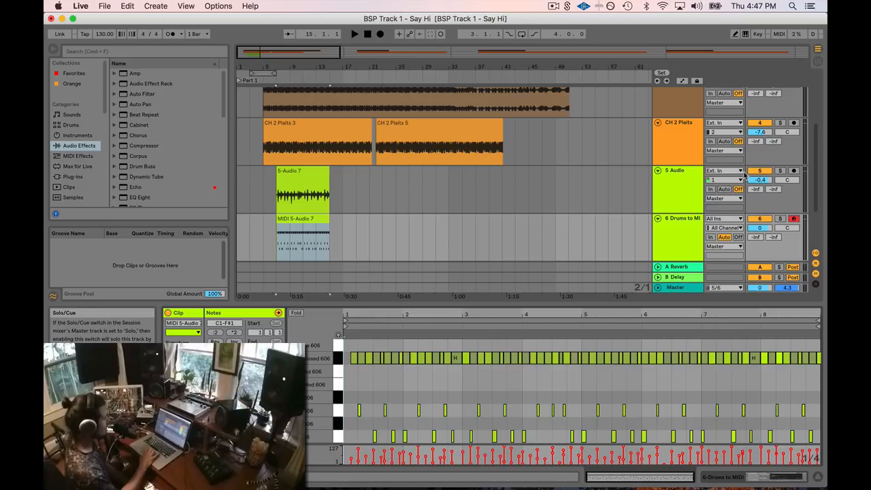
Convert the beatbox audio clip into drum notes on a new Drums to MIDI track
{"action": "left_click", "coordinate": [303, 187]}
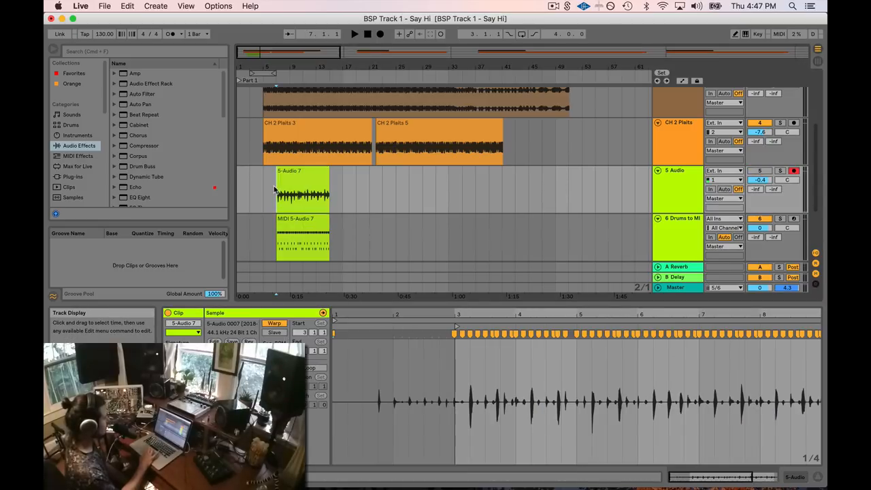
{"action": "left_click", "coordinate": [354, 34]}
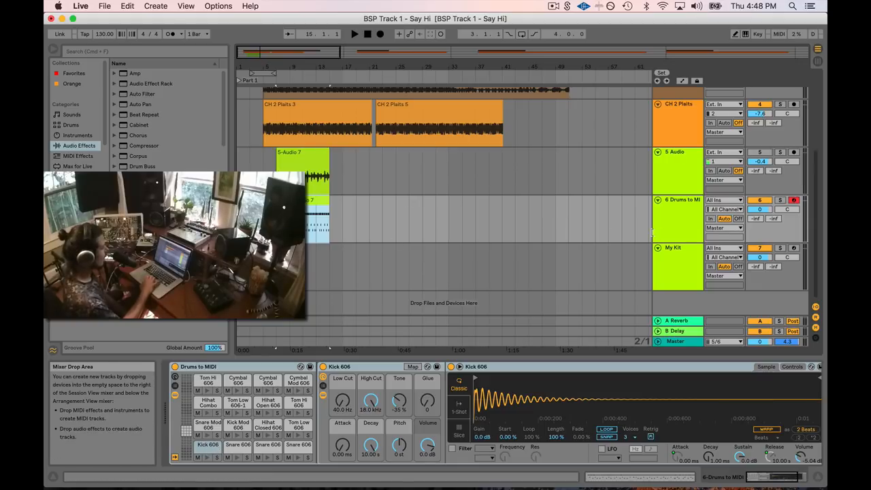
Show the My Kit track's 606 kit instrument and its converted MIDI notes
{"action": "left_click", "coordinate": [674, 265]}
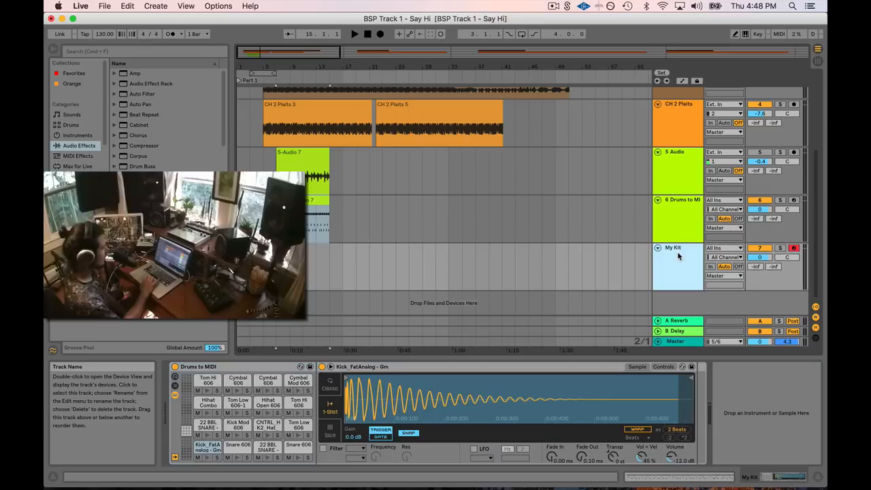
{"action": "left_click", "coordinate": [207, 443]}
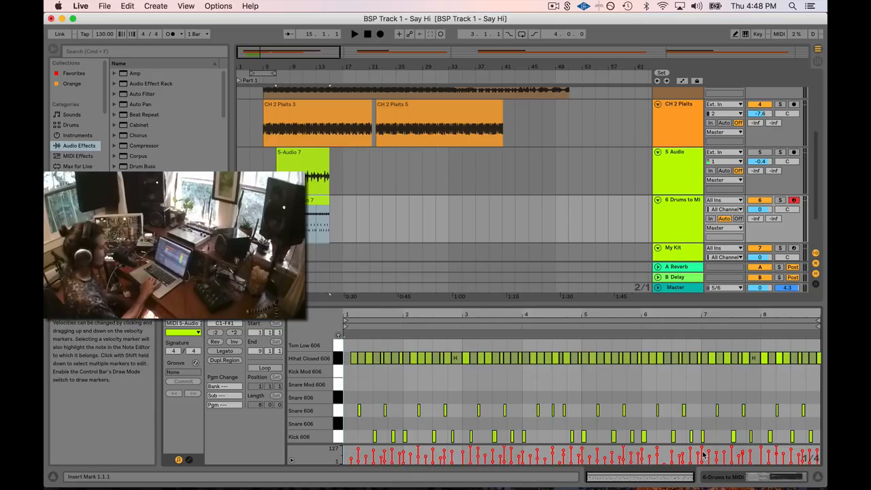
{"action": "left_click", "coordinate": [674, 248]}
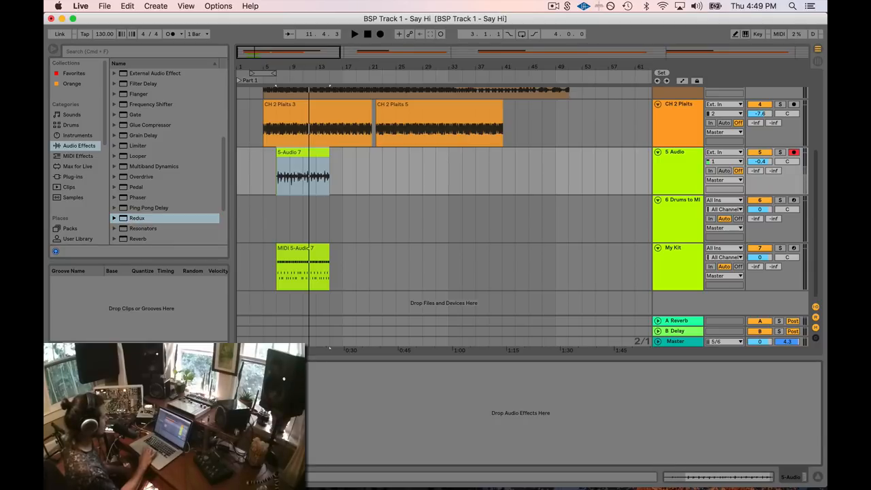
Audition the MIDI 5-Audio 7 clip playing through the My Kit custom samples
{"action": "left_click", "coordinate": [782, 153]}
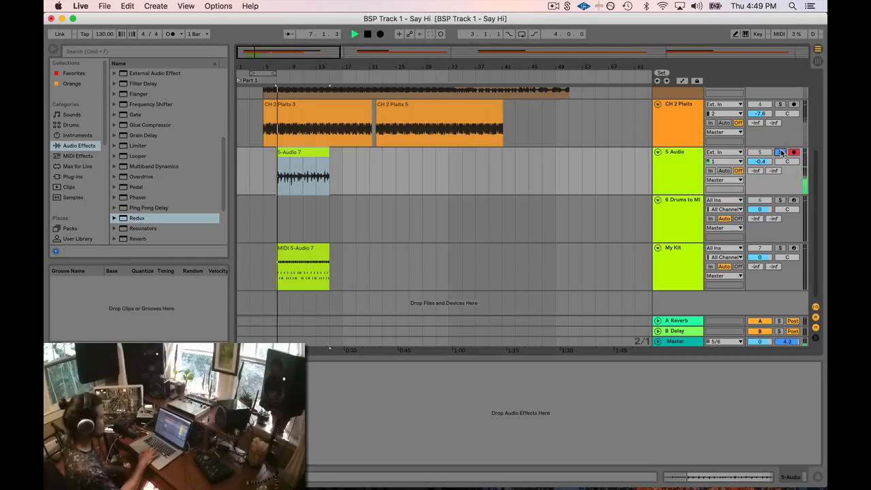
{"action": "left_click", "coordinate": [780, 152]}
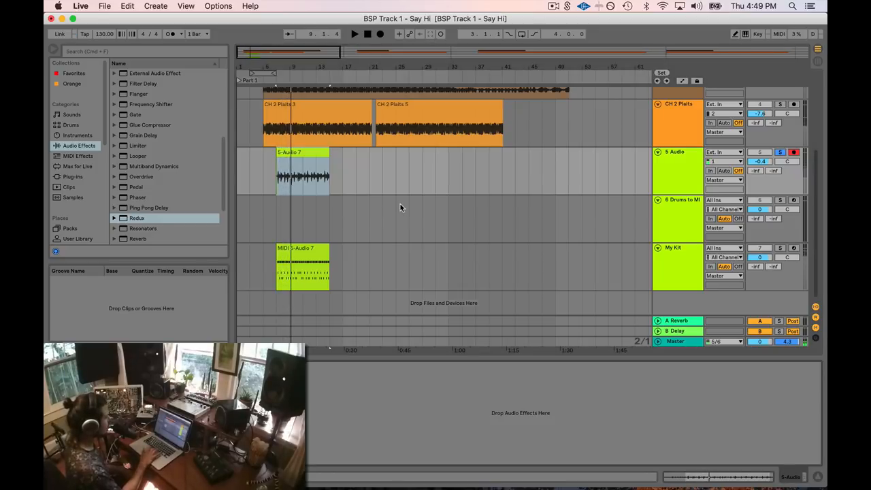
{"action": "left_click", "coordinate": [354, 34]}
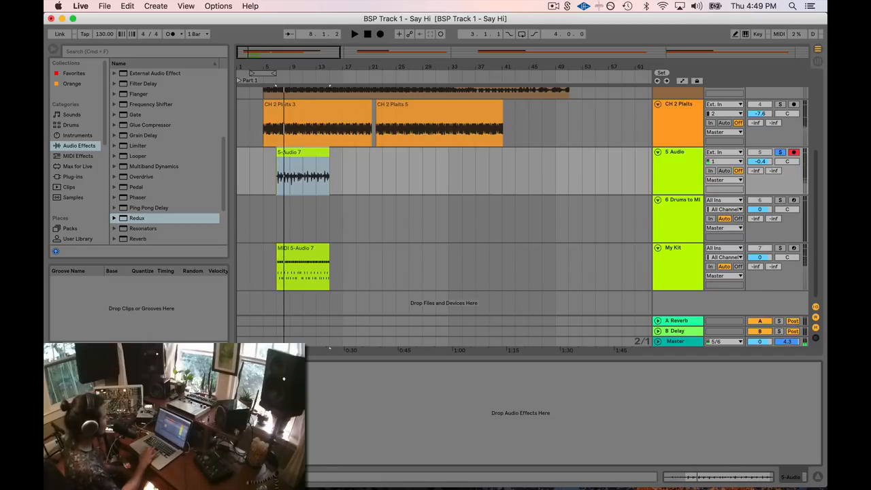
{"action": "left_click", "coordinate": [354, 35]}
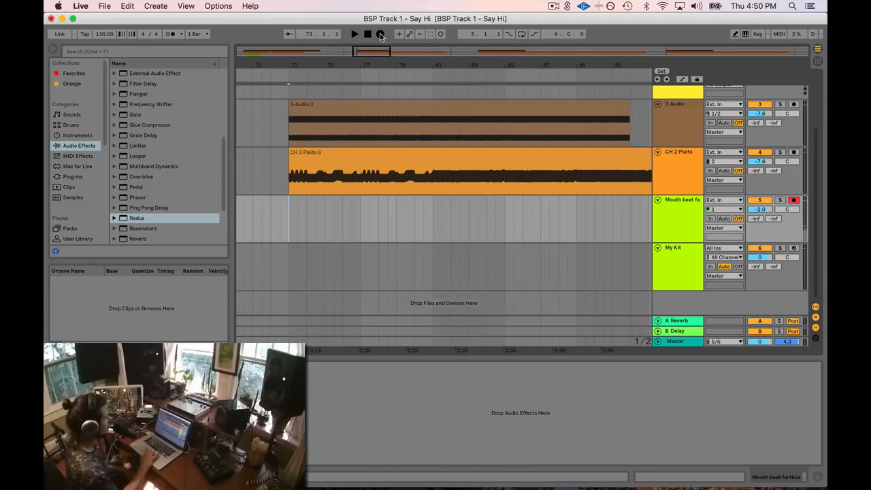
{"action": "left_click", "coordinate": [354, 34]}
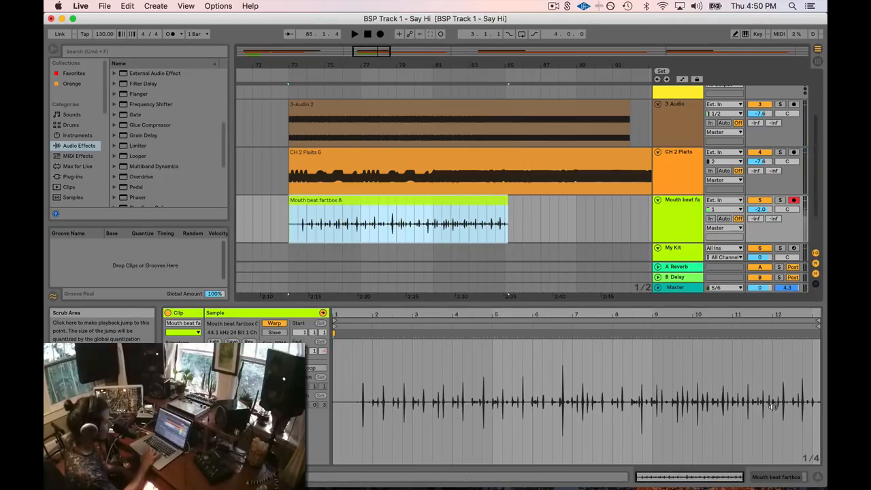
{"action": "mouse_move", "coordinate": [389, 320]}
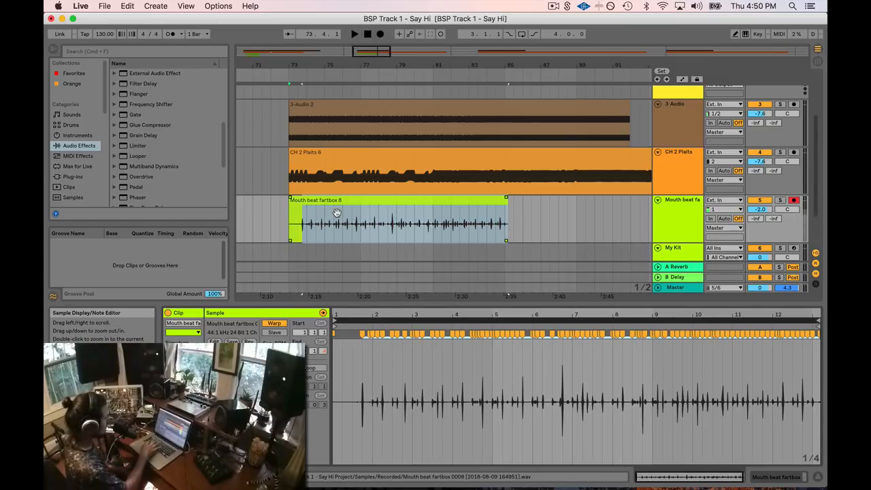
{"action": "mouse_move", "coordinate": [338, 177]}
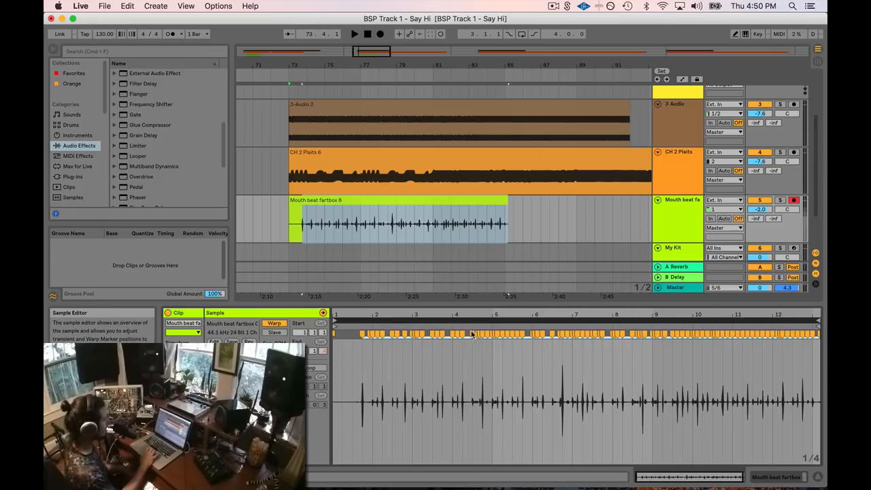
Quantize the Mouth beat fx 6 clip to the grid via Edit > Quantize Settings
{"action": "left_click", "coordinate": [128, 5]}
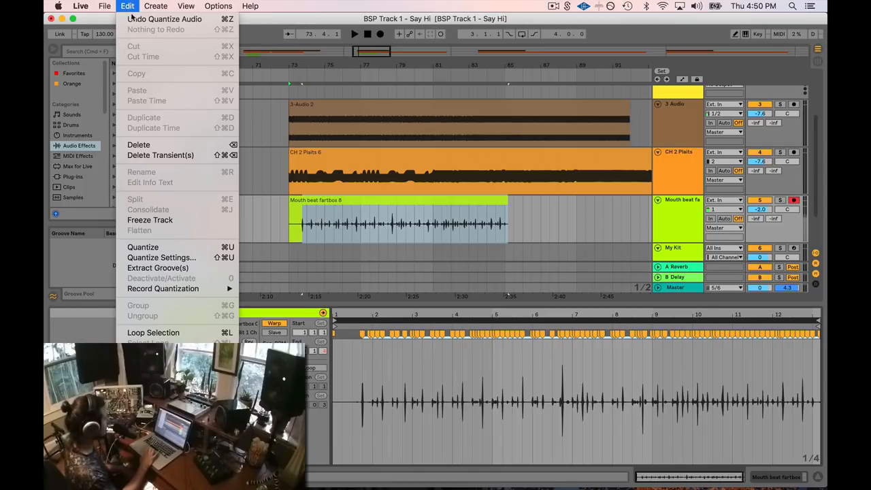
{"action": "mouse_move", "coordinate": [160, 257]}
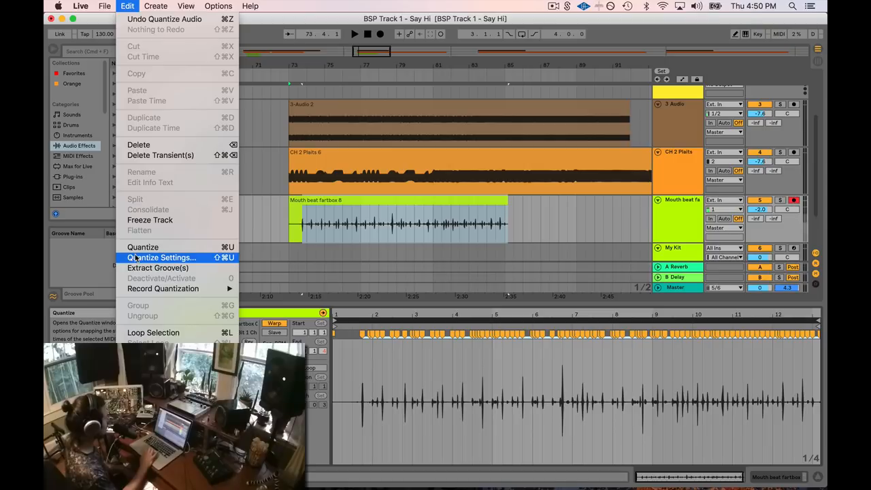
{"action": "left_click", "coordinate": [161, 258]}
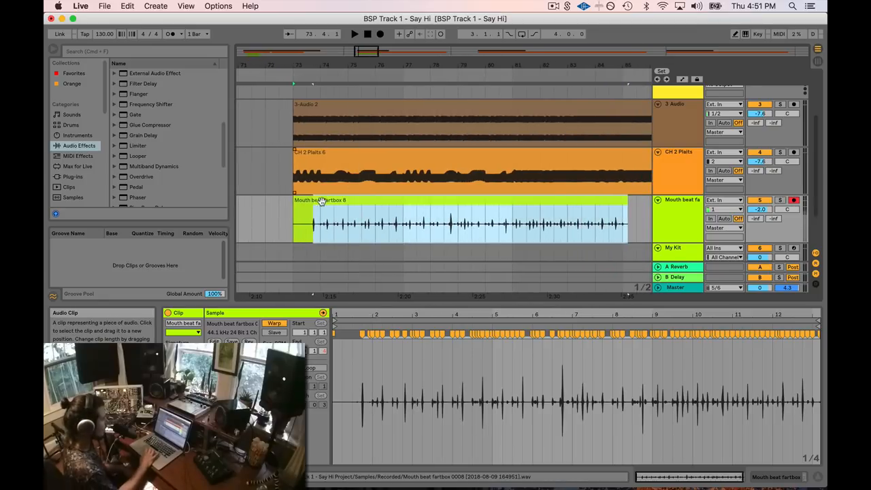
{"action": "left_click", "coordinate": [320, 202]}
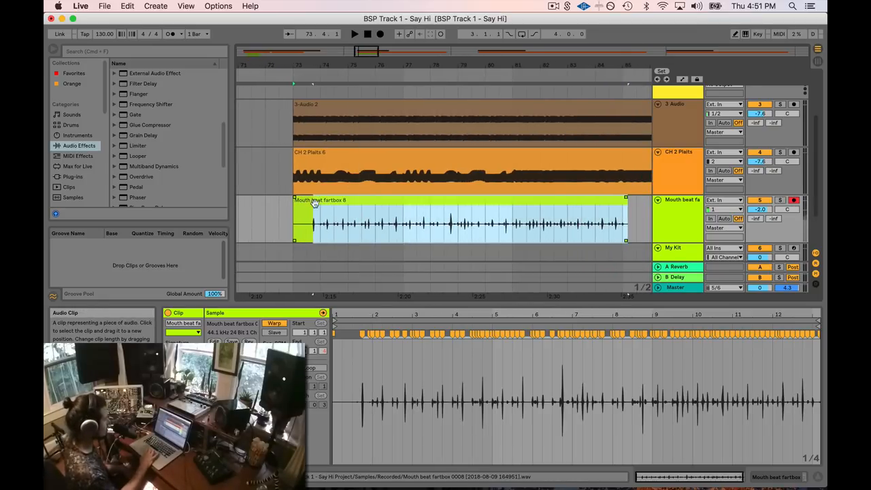
{"action": "left_click", "coordinate": [359, 211]}
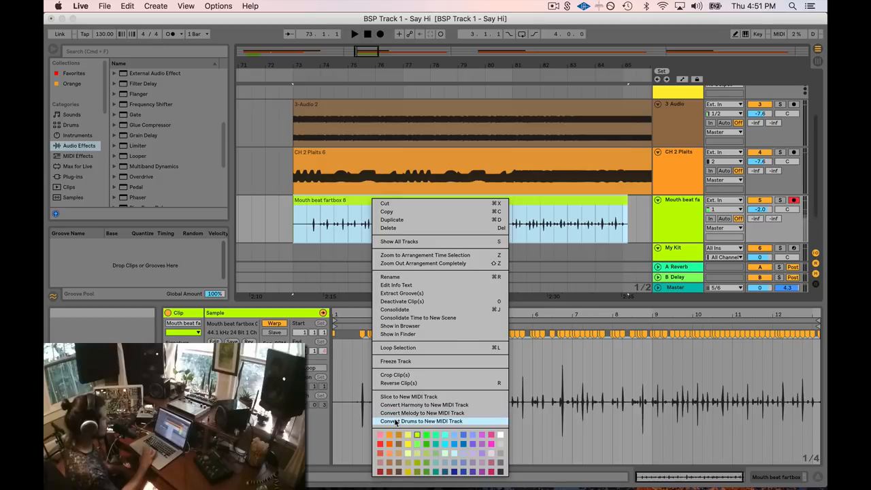
Convert the mouth beat take to drum notes and place the MIDI clip on My Kit
{"action": "left_click", "coordinate": [422, 420]}
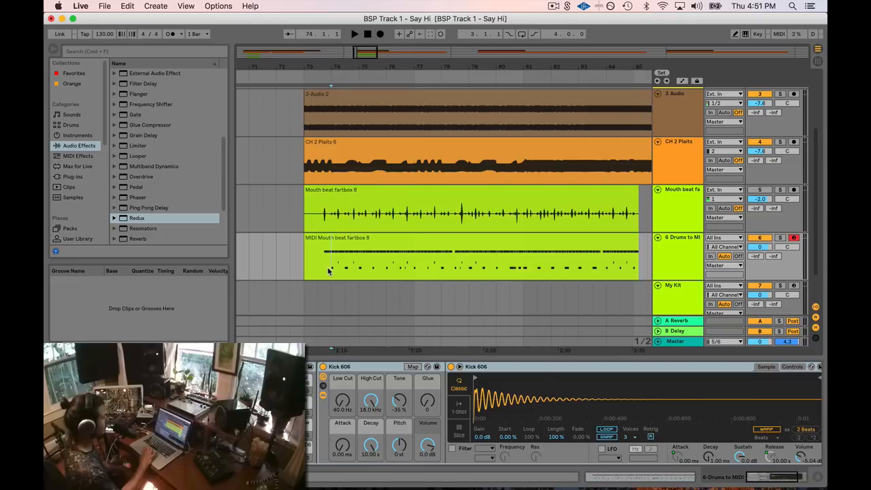
{"action": "left_click", "coordinate": [354, 34]}
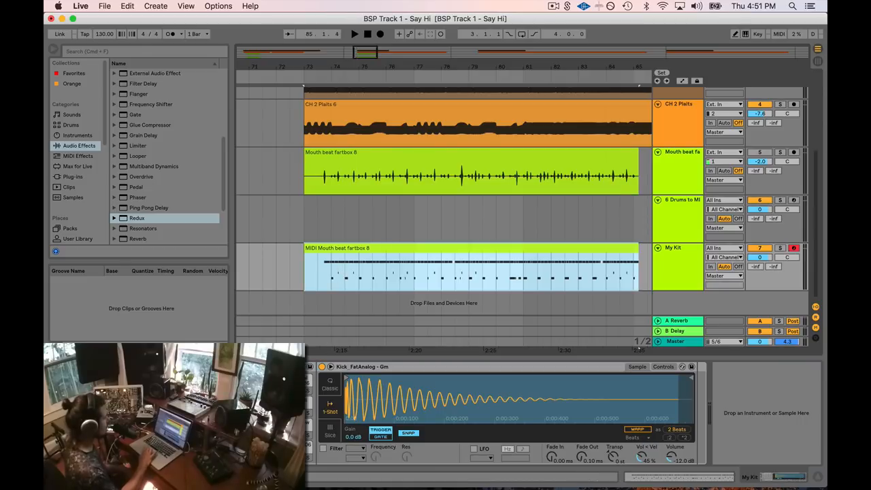
{"action": "left_click", "coordinate": [354, 34]}
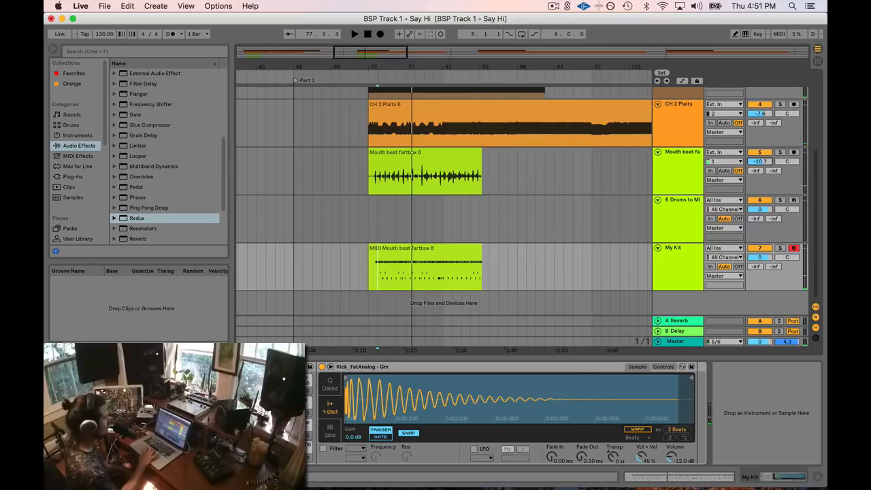
Play the Part 2 section from its start to hear the beat through My Kit
{"action": "left_click", "coordinate": [354, 34]}
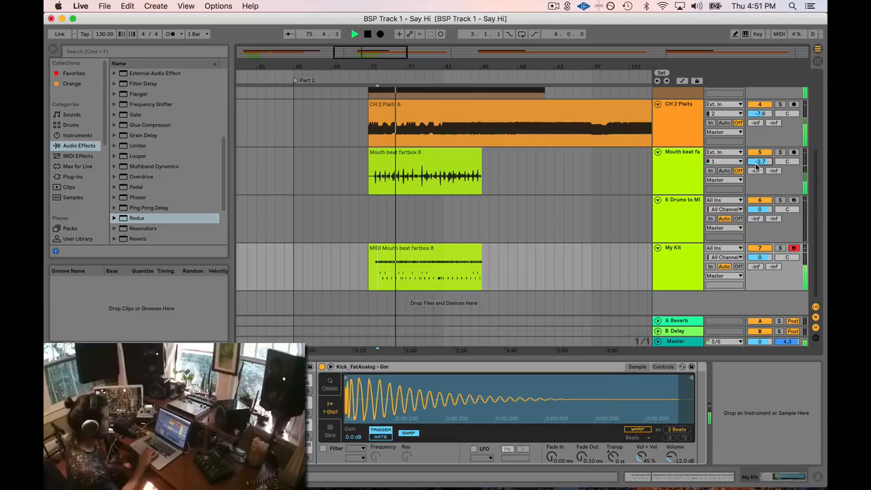
{"action": "left_click", "coordinate": [422, 170]}
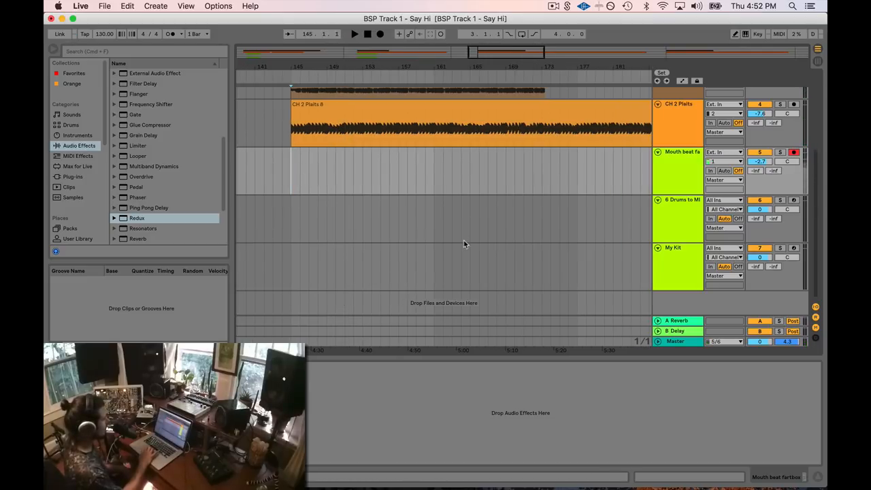
{"action": "mouse_move", "coordinate": [693, 217]}
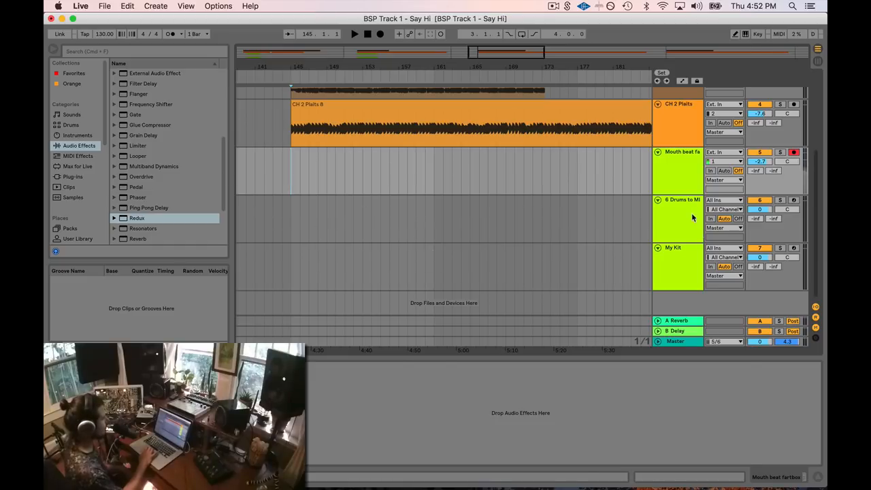
Arm the Mouth beat fx track and record a new beatbox take on it
{"action": "left_click", "coordinate": [678, 217]}
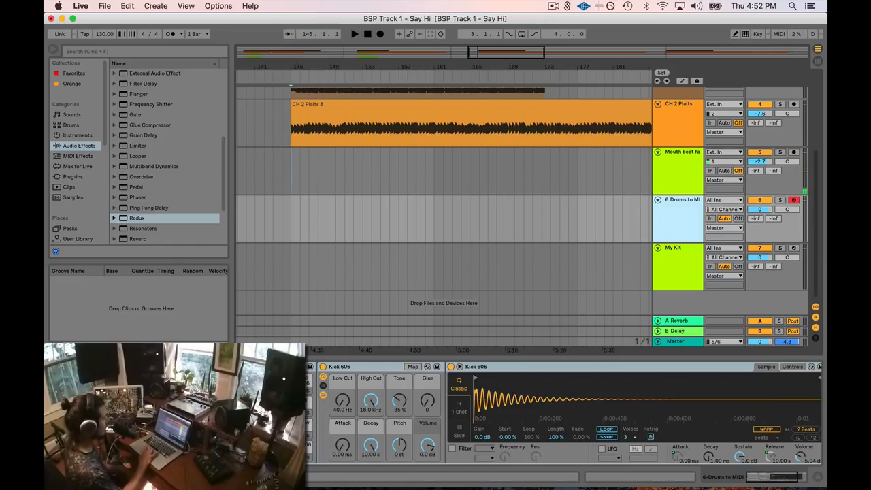
{"action": "left_click", "coordinate": [678, 168]}
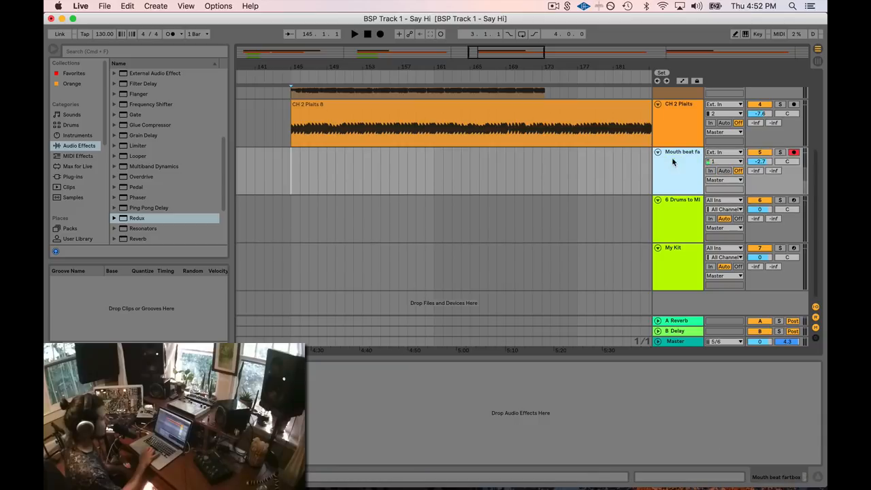
{"action": "left_click", "coordinate": [678, 170]}
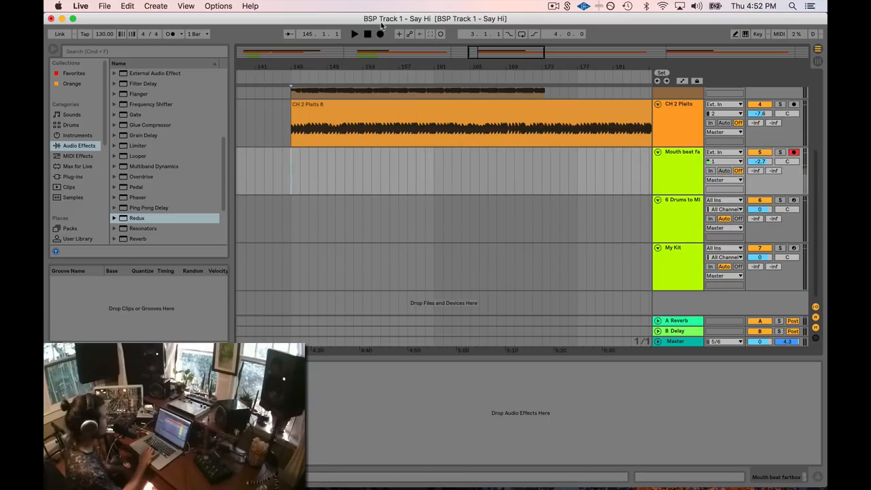
{"action": "left_click", "coordinate": [354, 32]}
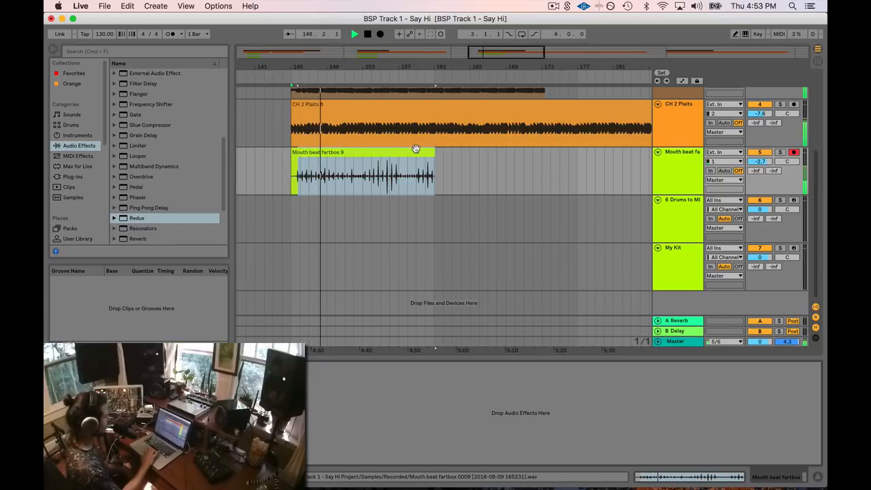
Convert the Mouth beat fartbox 9 clip's drums to a new MIDI track
{"action": "left_click", "coordinate": [361, 170]}
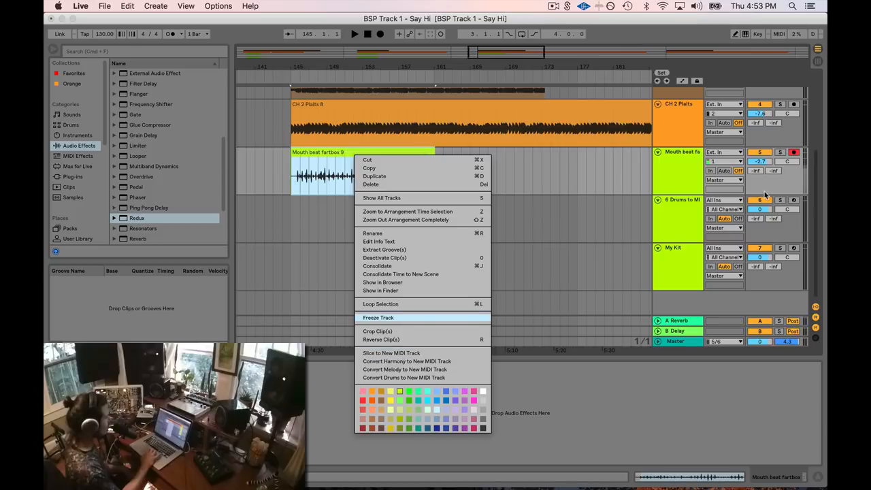
{"action": "mouse_move", "coordinate": [405, 379]}
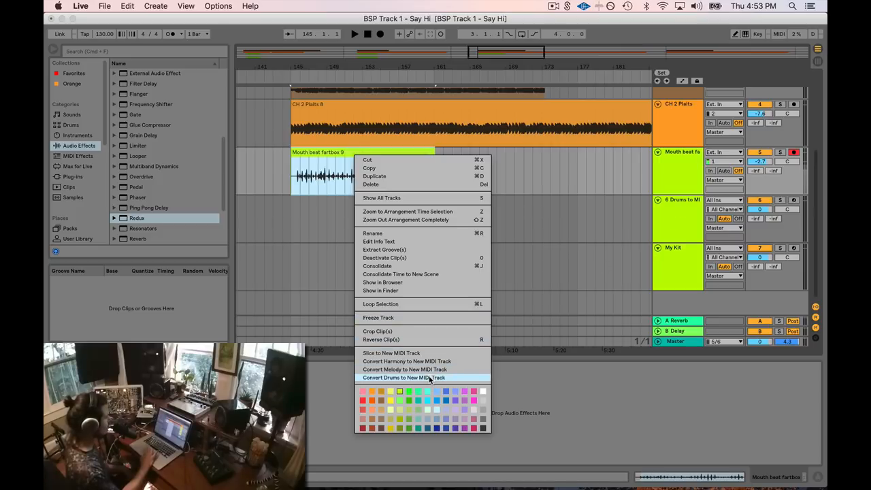
{"action": "left_click", "coordinate": [403, 379]}
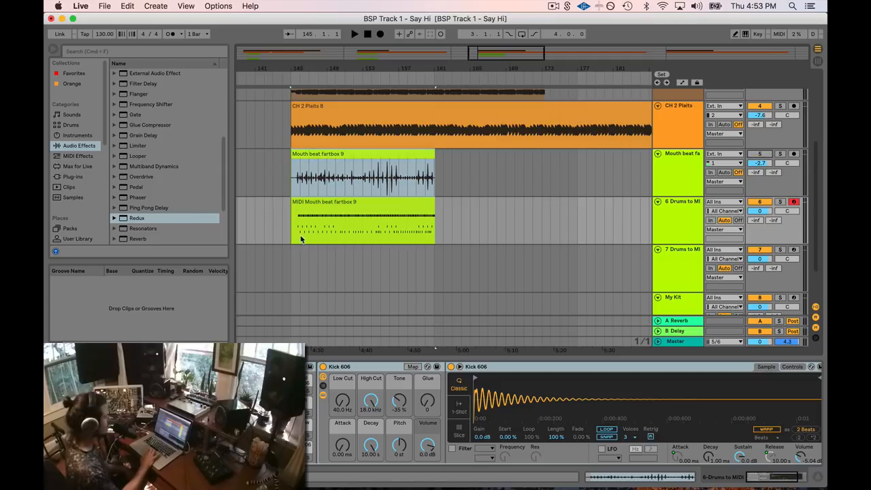
Select a couple of bars across the fartbox 9 audio and MIDI drum clips
{"action": "left_click", "coordinate": [354, 34]}
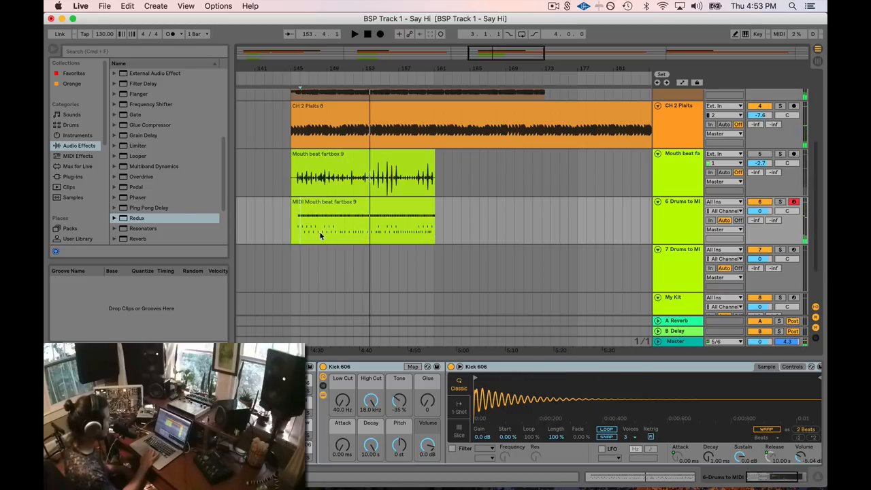
{"action": "mouse_move", "coordinate": [381, 229]}
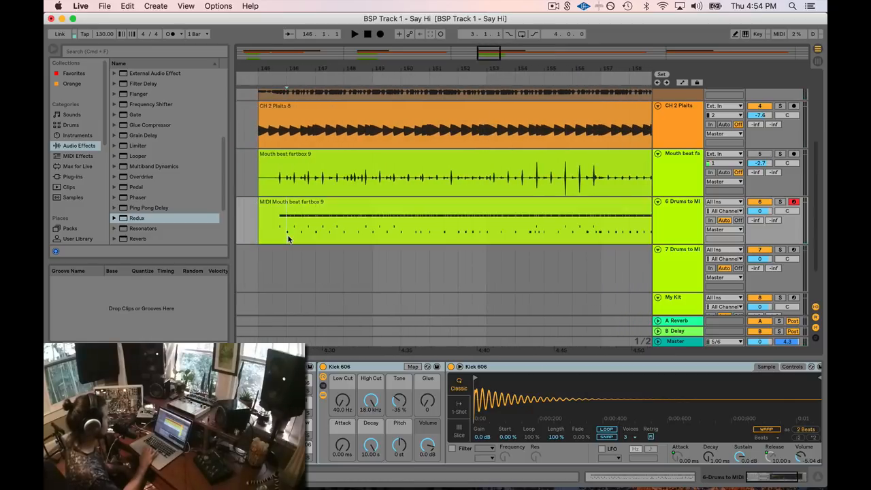
{"action": "left_click", "coordinate": [354, 35]}
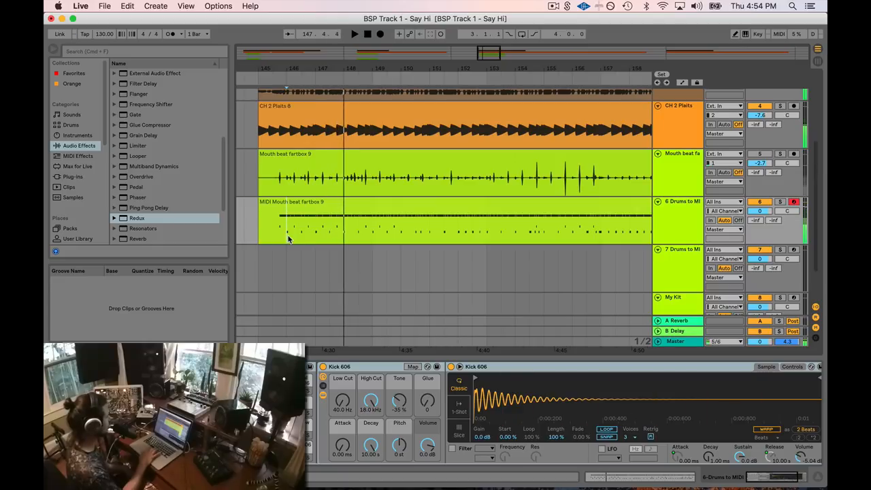
{"action": "right_click", "coordinate": [306, 224]}
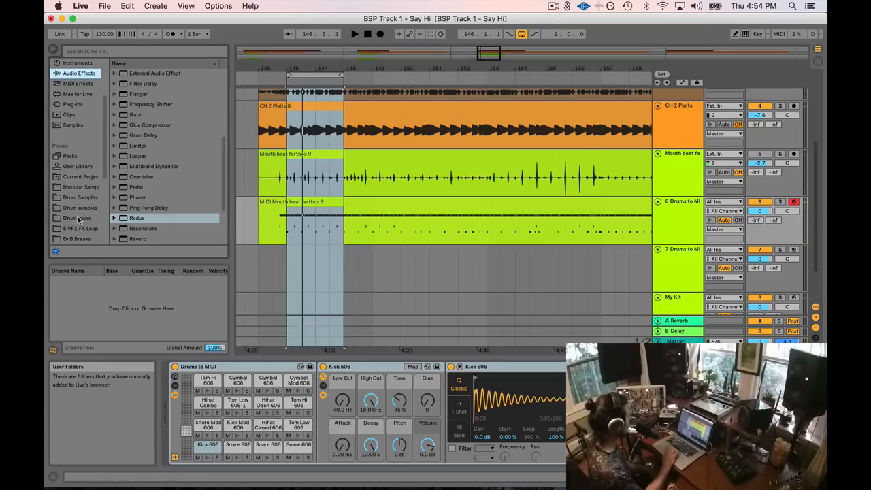
Bring the custom rim3.wav sample from Drum Samples into the kit
{"action": "left_click", "coordinate": [79, 197]}
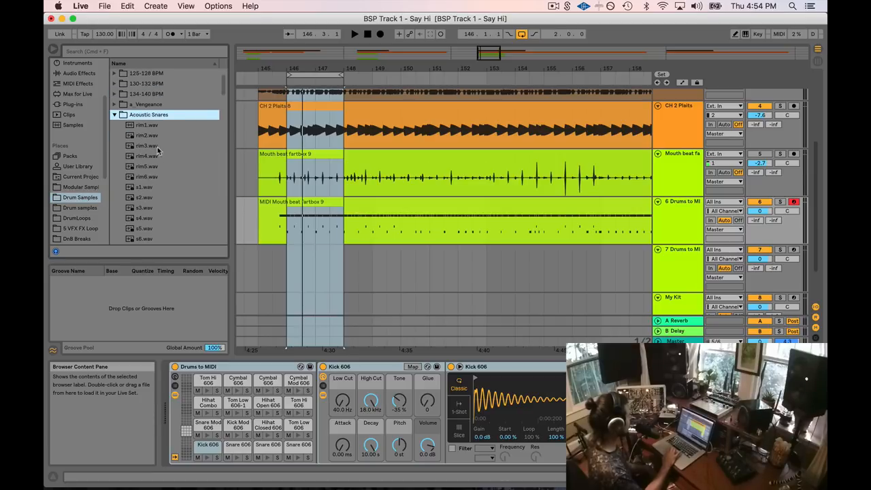
{"action": "left_click", "coordinate": [147, 146]}
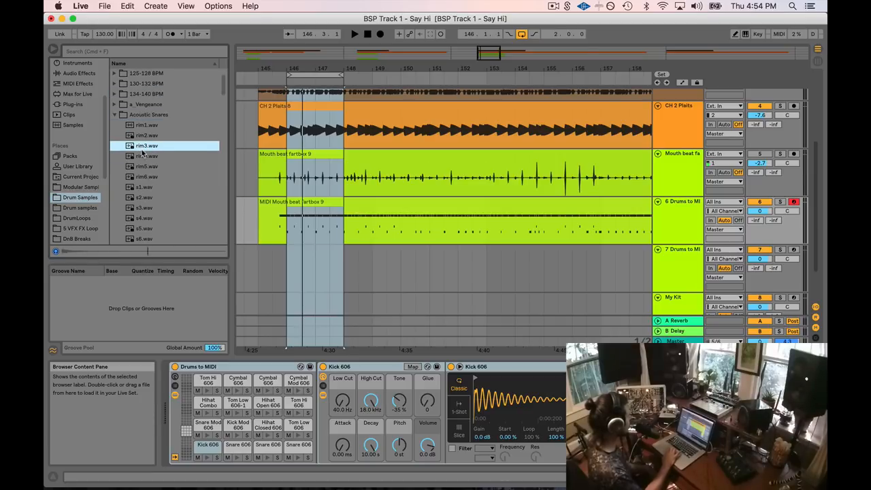
{"action": "left_click", "coordinate": [147, 166]}
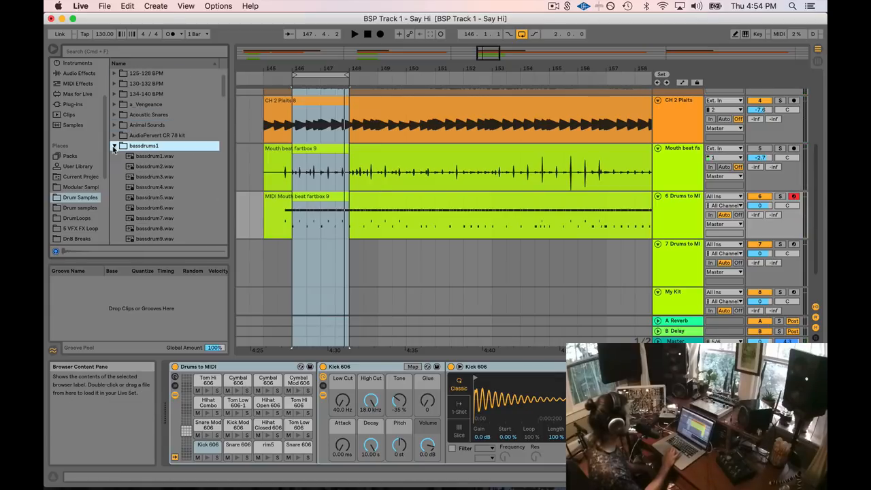
Audition bassdrum27 and other bass drum samples to replace the 606 kick
{"action": "scroll", "scroll_direction": "down", "scroll_amount": 3}
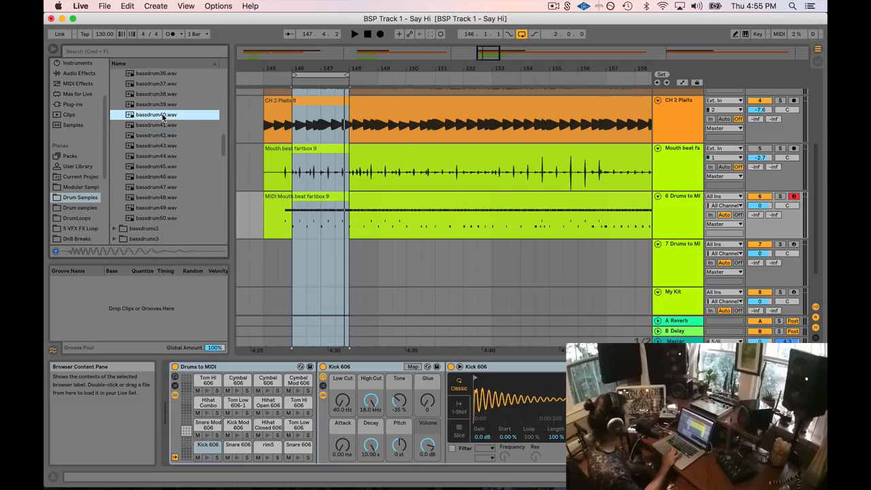
{"action": "scroll", "scroll_direction": "up", "scroll_amount": 3}
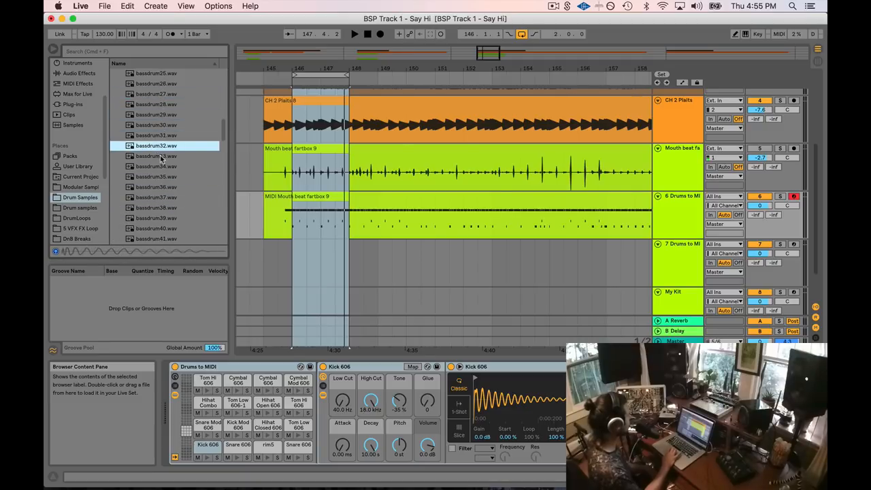
{"action": "left_click", "coordinate": [155, 94]}
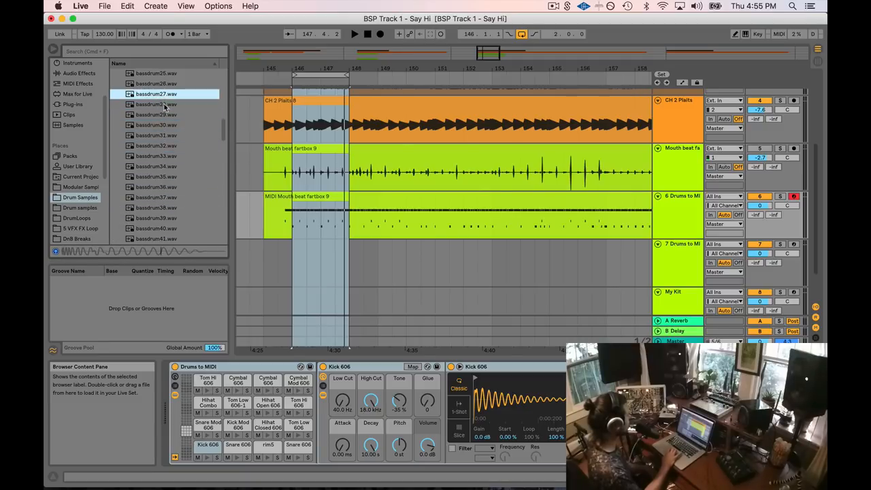
{"action": "scroll", "scroll_direction": "up", "scroll_amount": 3}
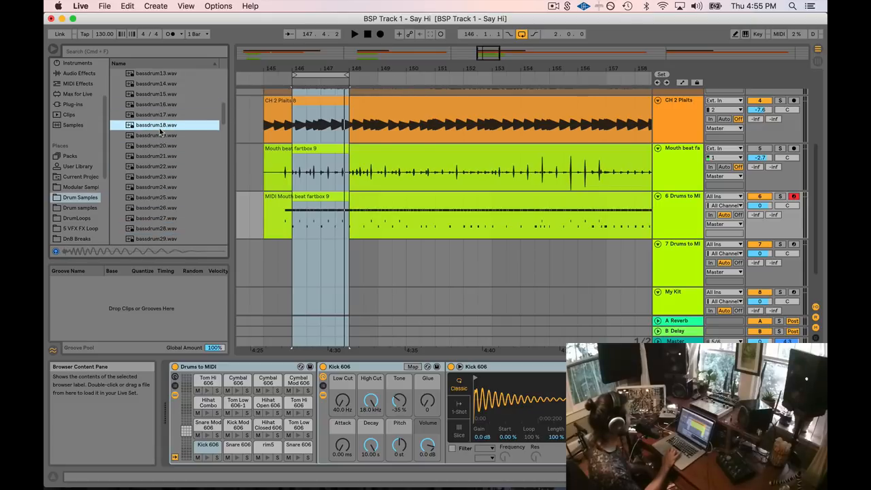
{"action": "left_click", "coordinate": [155, 74]}
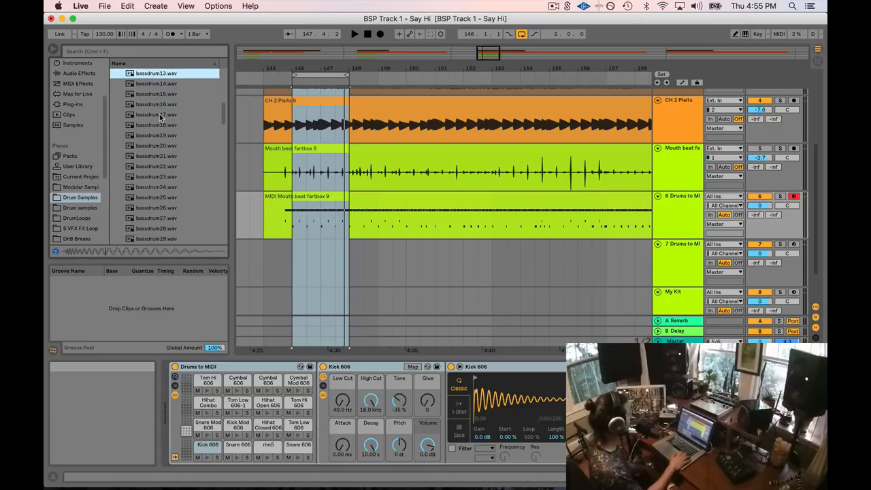
{"action": "scroll", "scroll_direction": "up", "scroll_amount": 3}
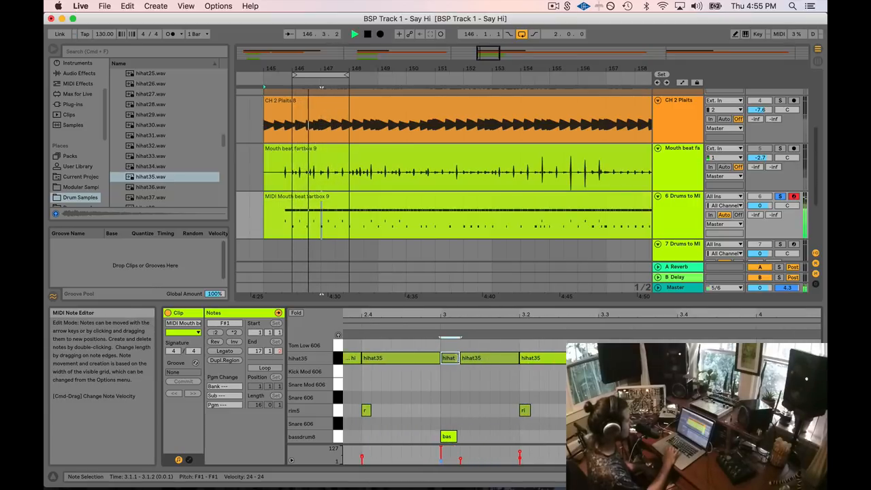
Adjust a note on the converted clip's Hihat35, rim3 and bassdrum8 rows
{"action": "left_click", "coordinate": [485, 356]}
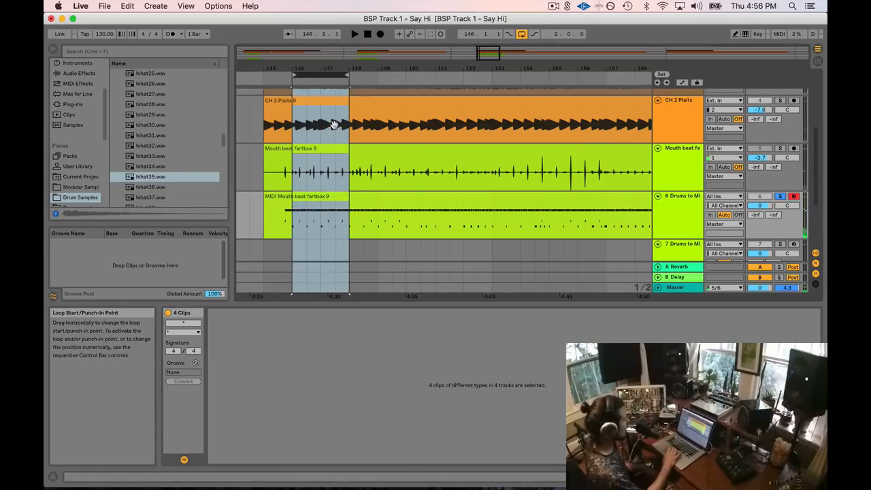
{"action": "mouse_move", "coordinate": [493, 51]}
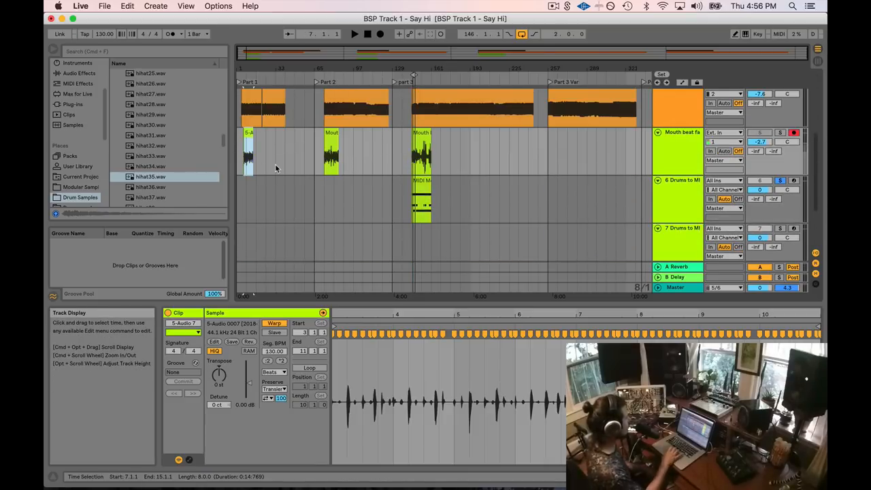
Jump to the fartbox 9 section and play back the audio and MIDI beat
{"action": "left_click", "coordinate": [354, 34]}
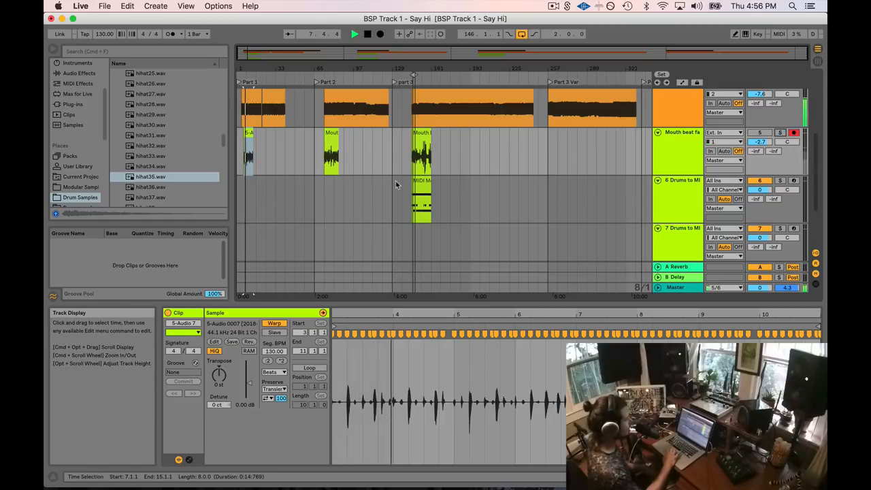
{"action": "left_click", "coordinate": [332, 152]}
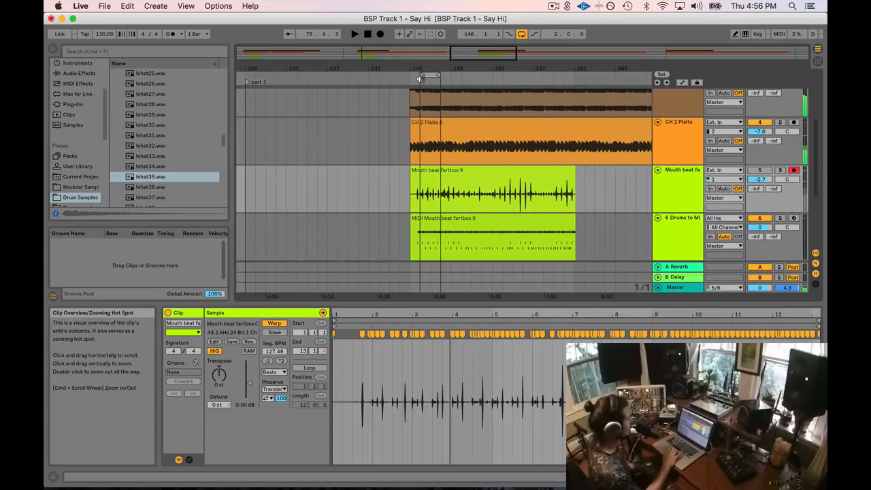
{"action": "left_click", "coordinate": [354, 35]}
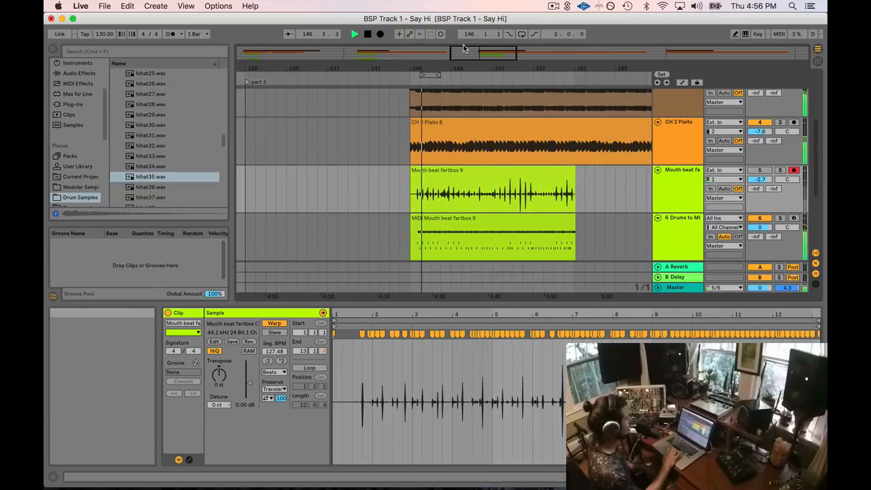